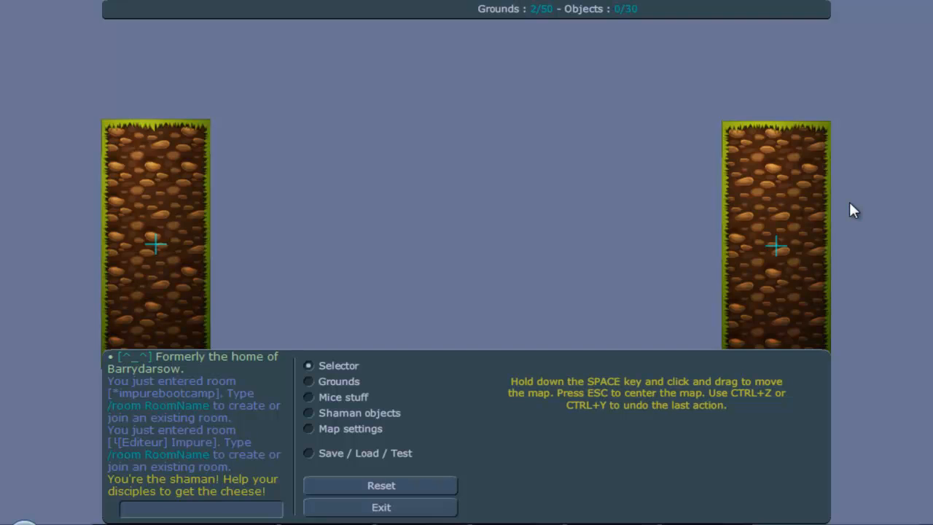
mouse_move(844, 209)
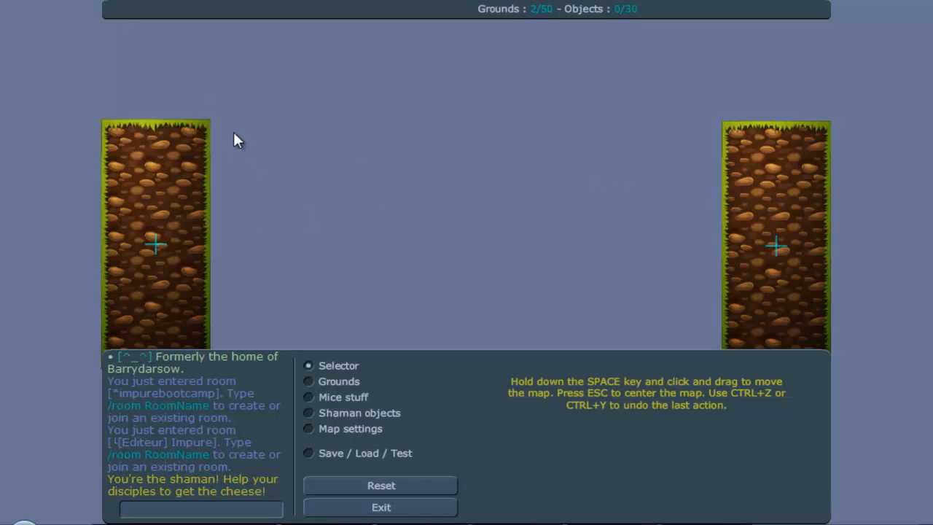
- Place a small wood ground near the top left, between the two grass grounds
left_click(155, 233)
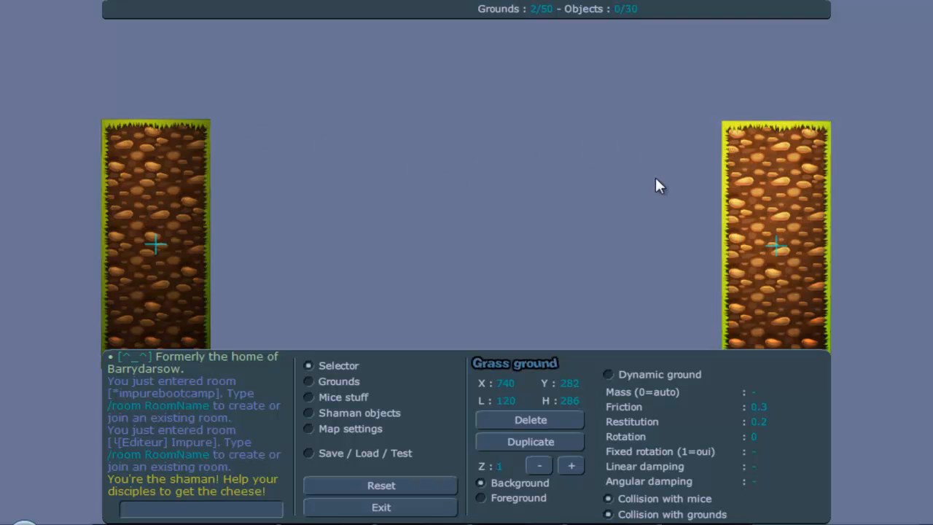
mouse_move(525, 269)
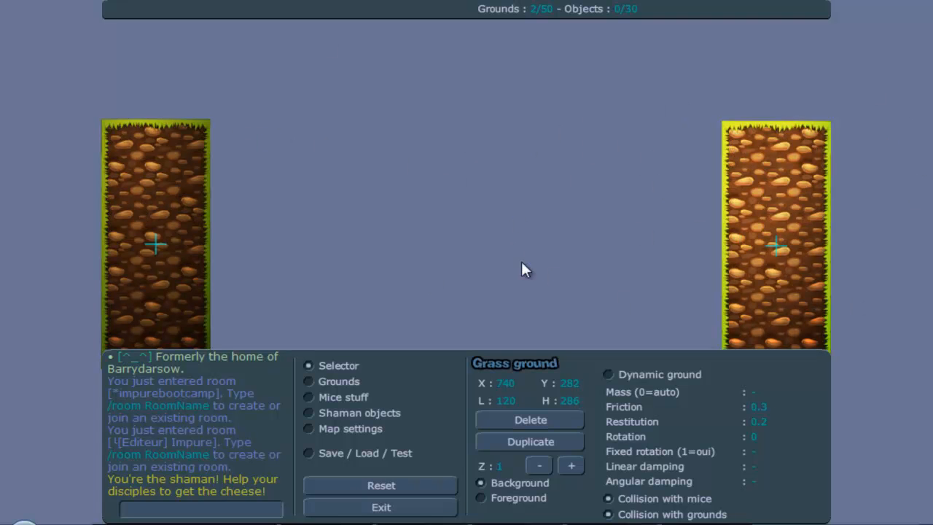
left_click(310, 382)
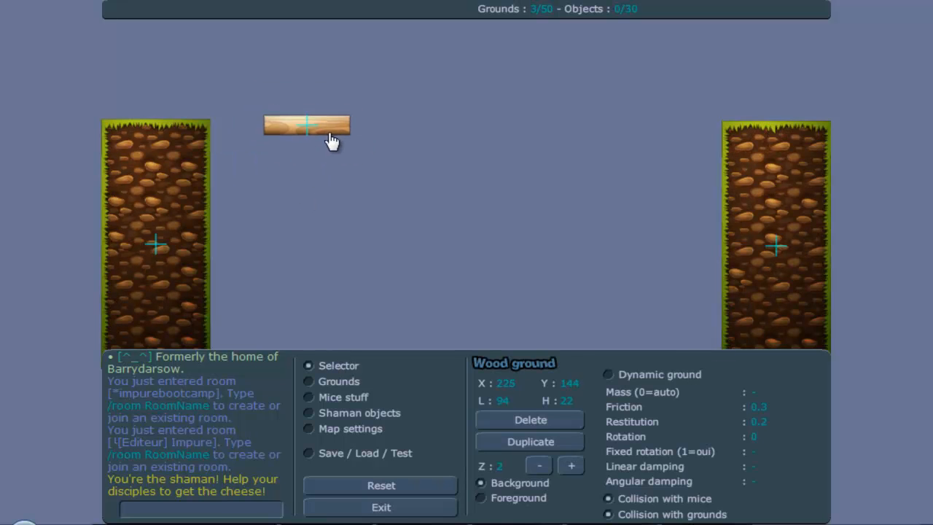
- Nudge the wood ground and make it dynamic with mass 666, friction 9999, fixed rotation and adjusted collision
left_click_drag(306, 123, 294, 132)
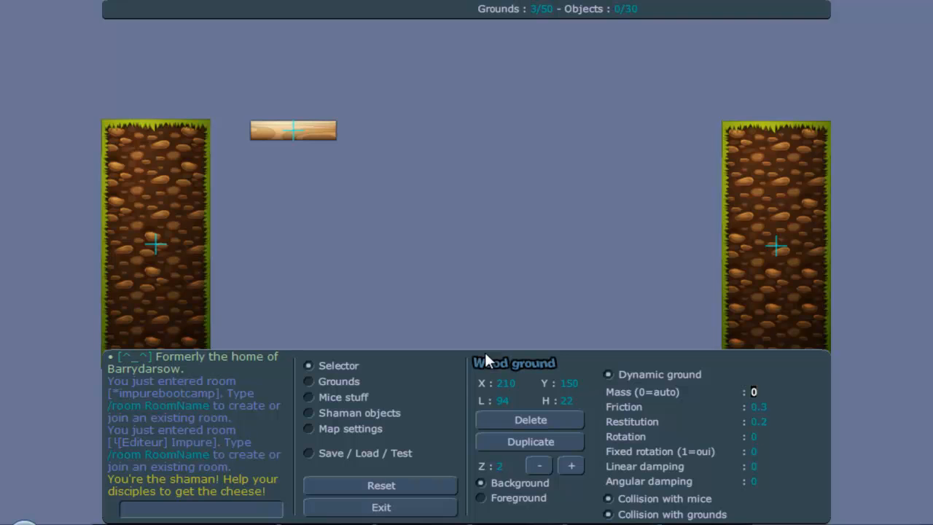
type("999")
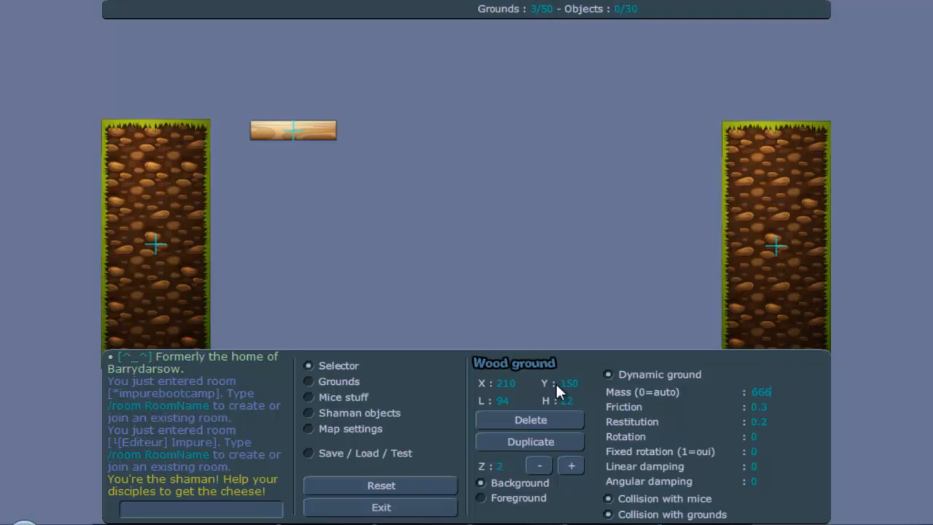
left_click(758, 406)
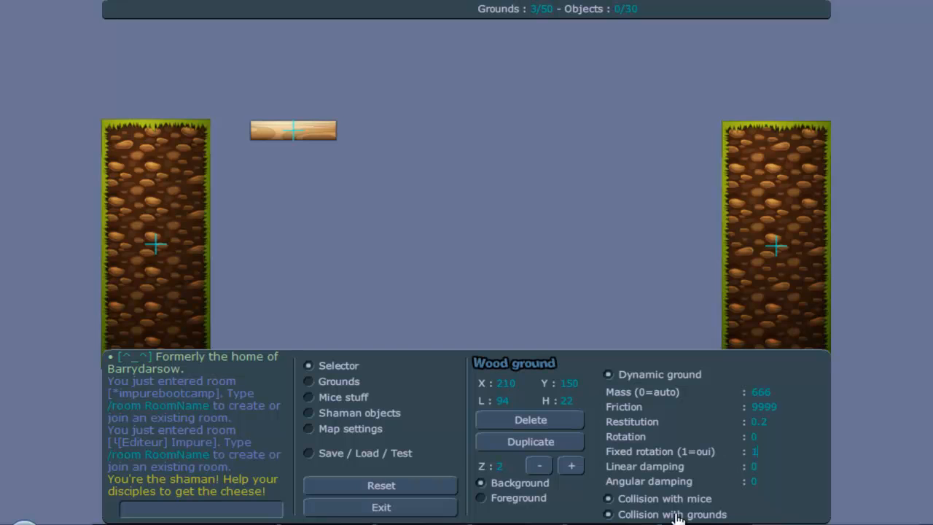
left_click(309, 452)
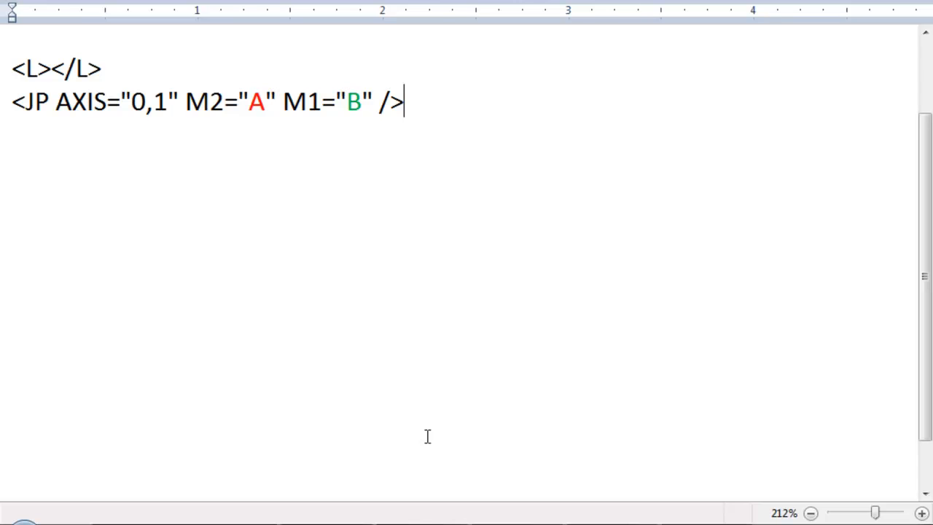
- Paste the map XML and insert <L></L> with the <JP AXIS="0,1" M2="A" M1="B" /> line after <O />
key("enter")
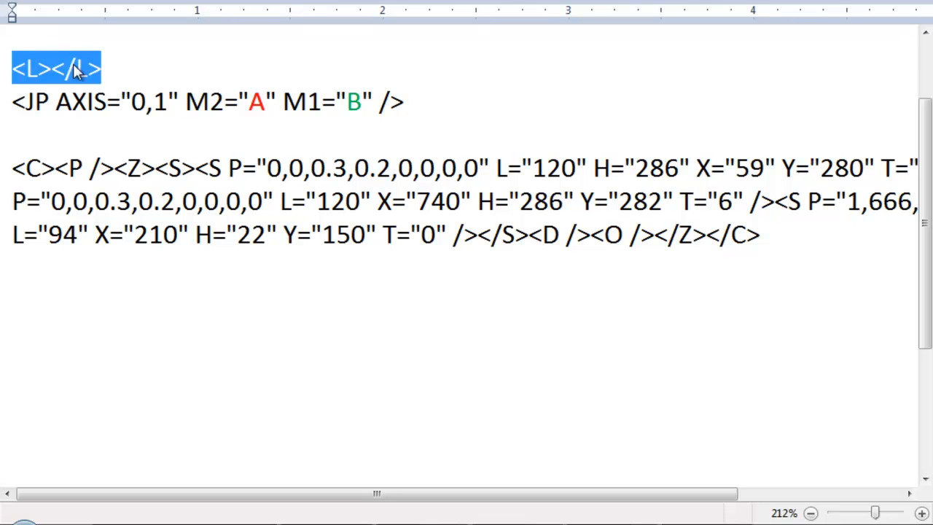
left_click(654, 234)
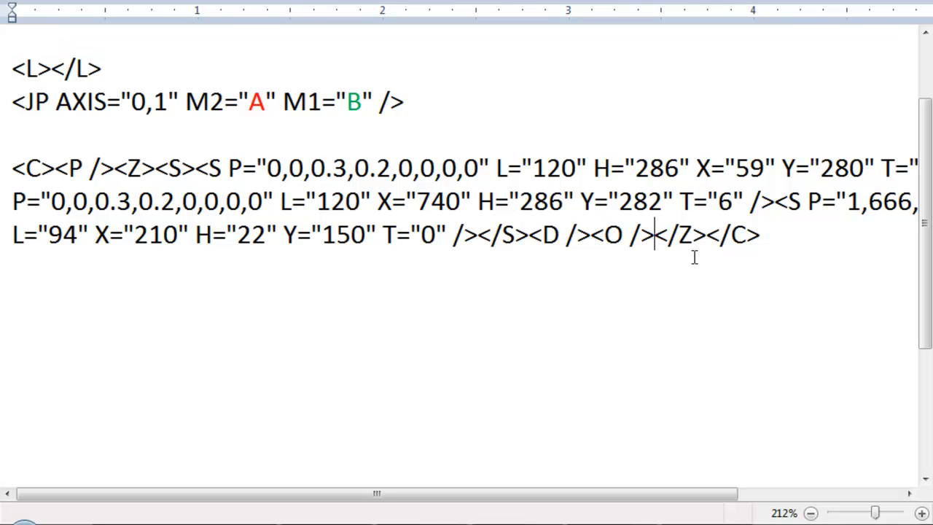
type("<L></L>")
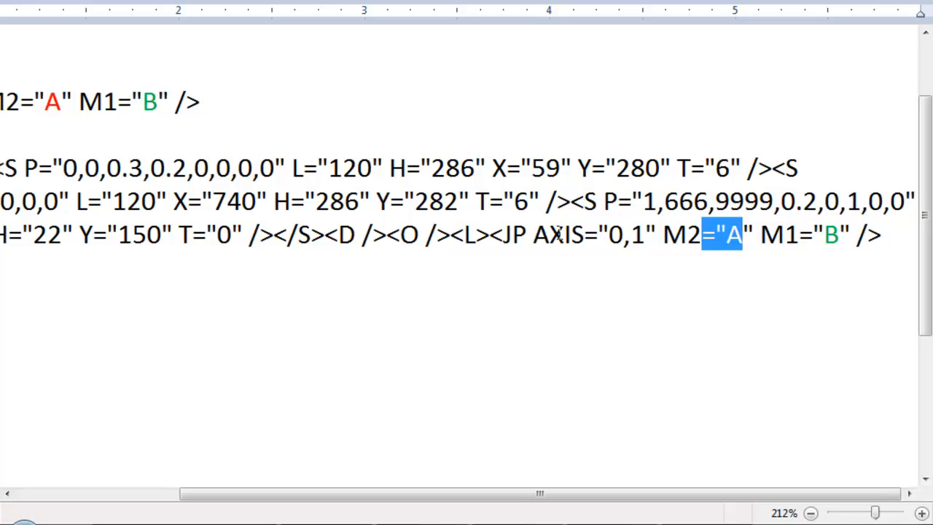
left_click(620, 233)
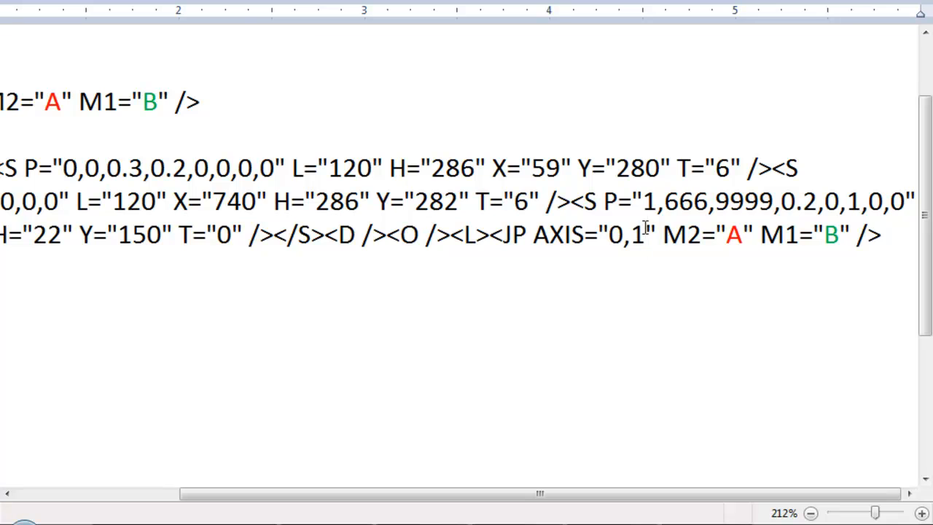
left_click(645, 235)
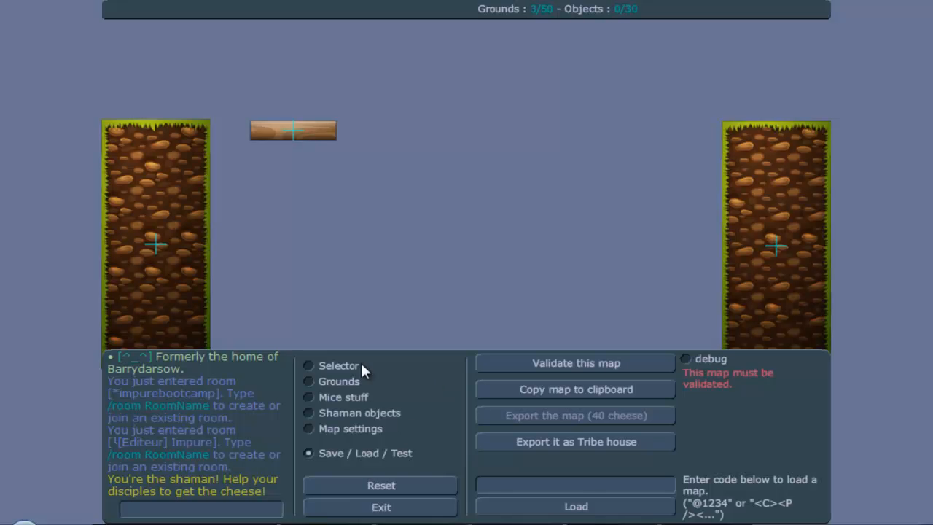
- Select the left grass ground with the Selector to view its X/Y properties
left_click(155, 244)
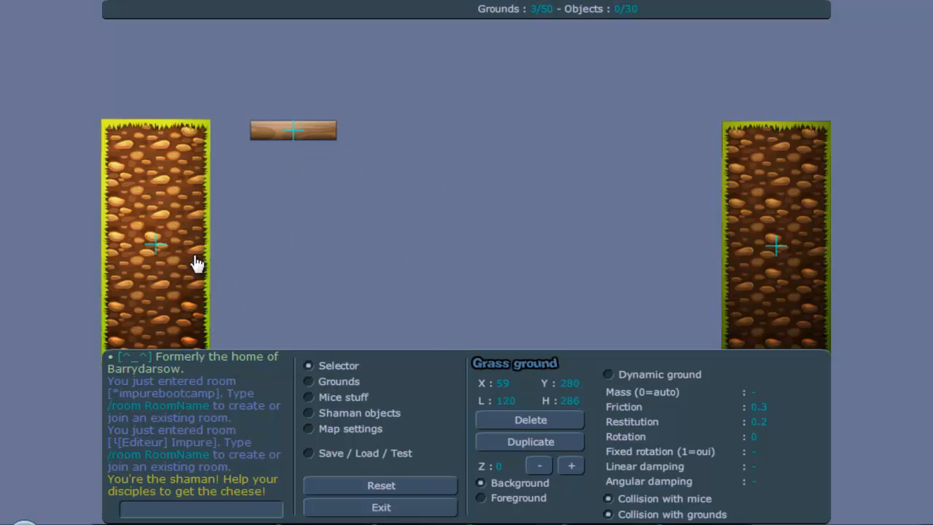
mouse_move(367, 102)
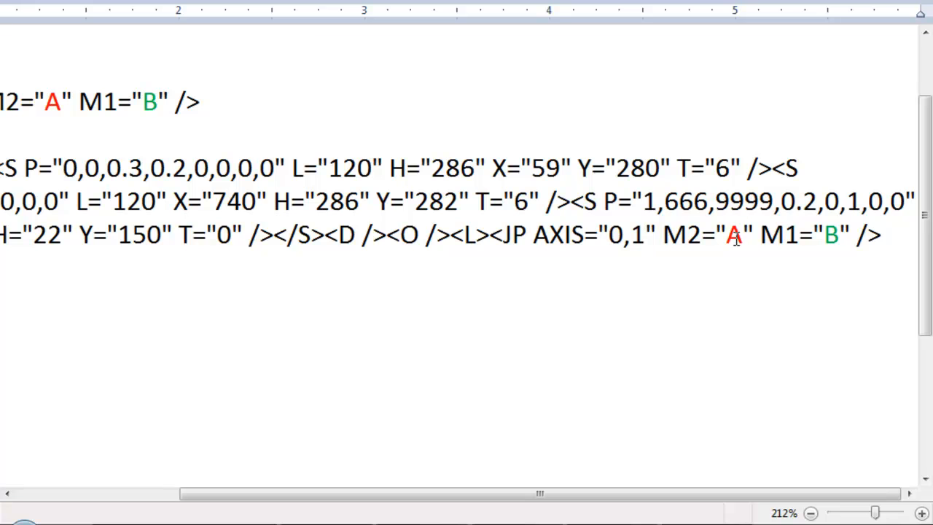
- Replace the joint's M2 placeholder A with 0 and M1 placeholder B with 2
type("O")
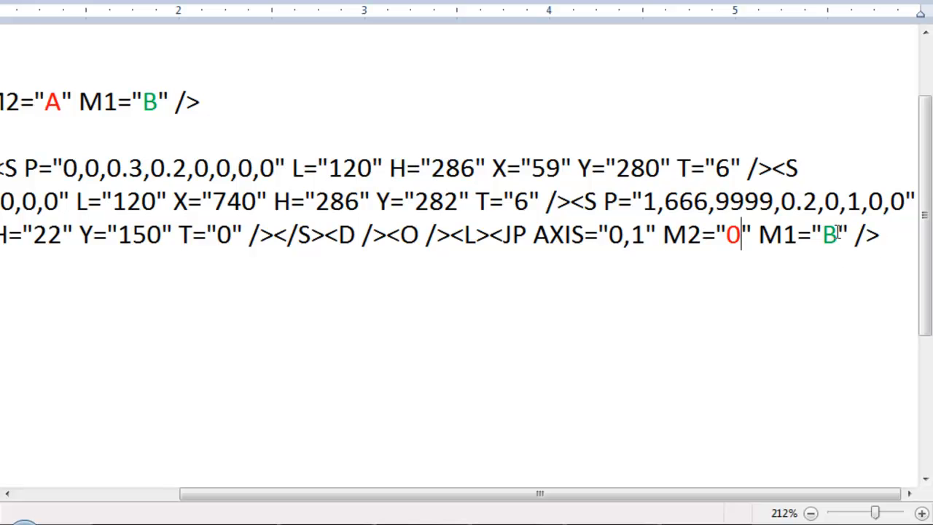
type("2")
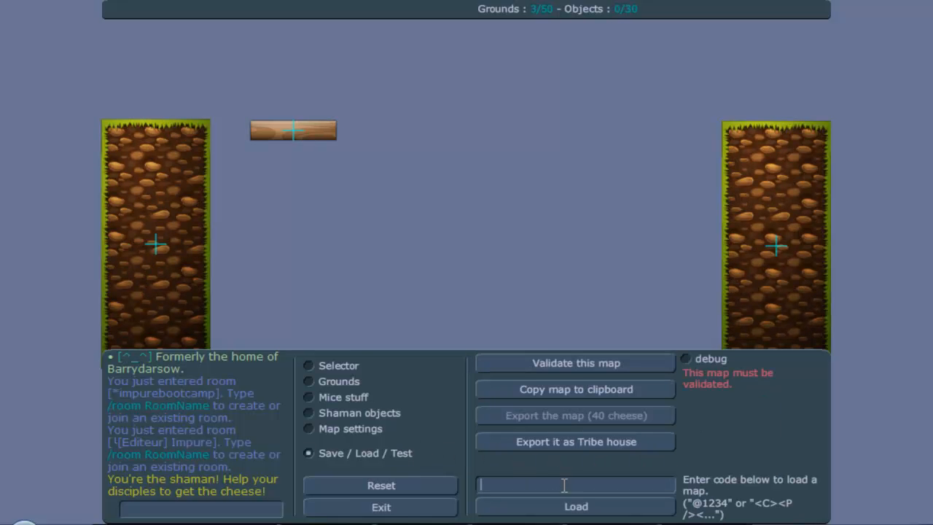
- Load and validate the edited map, end the test runs, and copy the map code back for Word
left_click(575, 363)
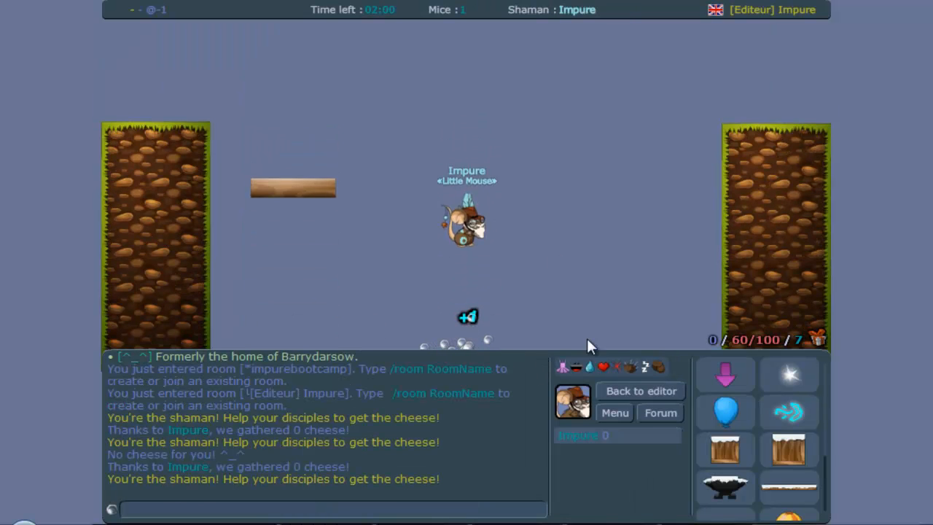
left_click(642, 391)
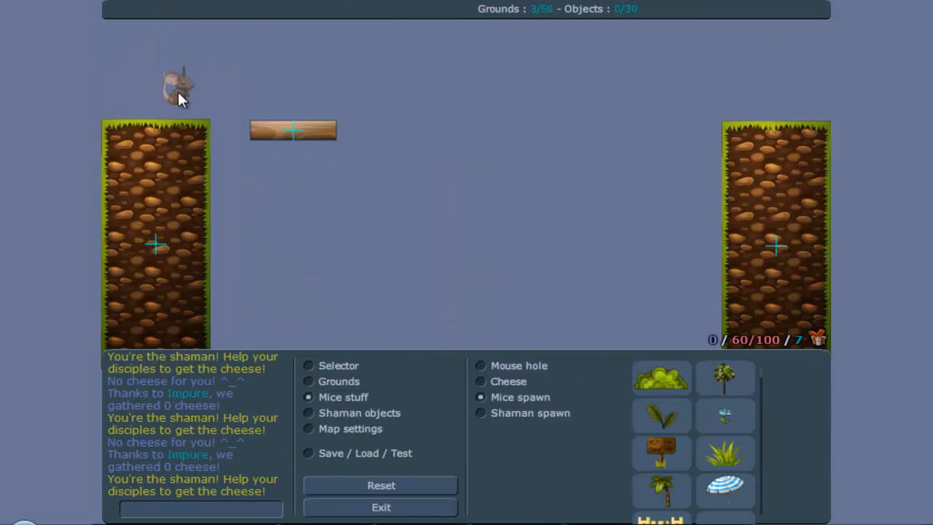
left_click(309, 452)
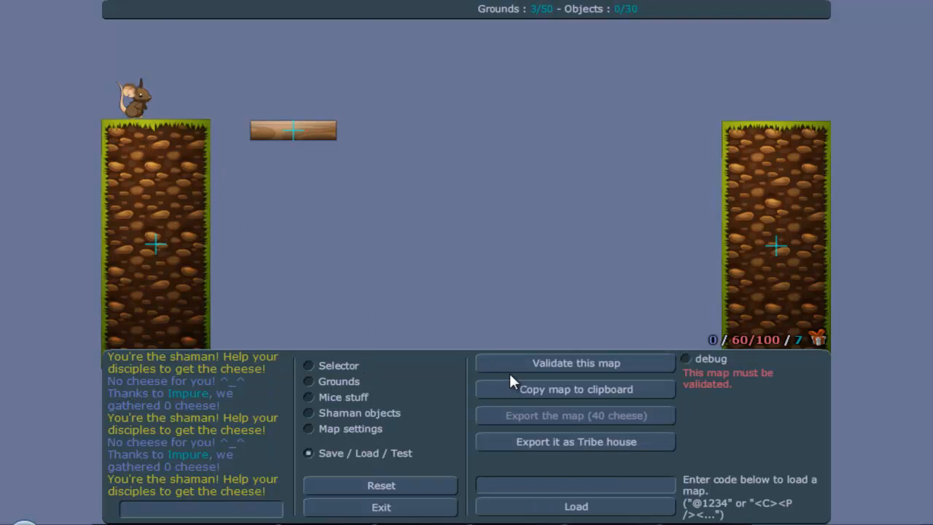
left_click(575, 363)
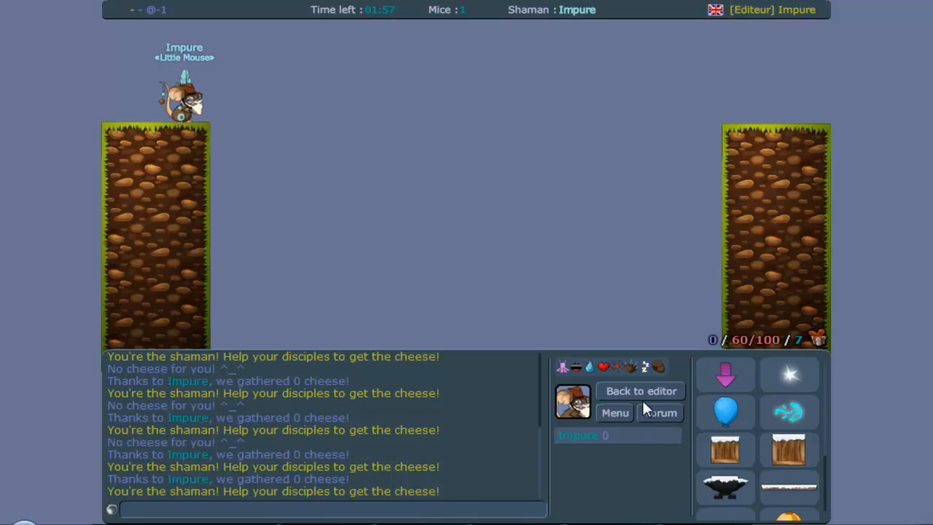
left_click(640, 391)
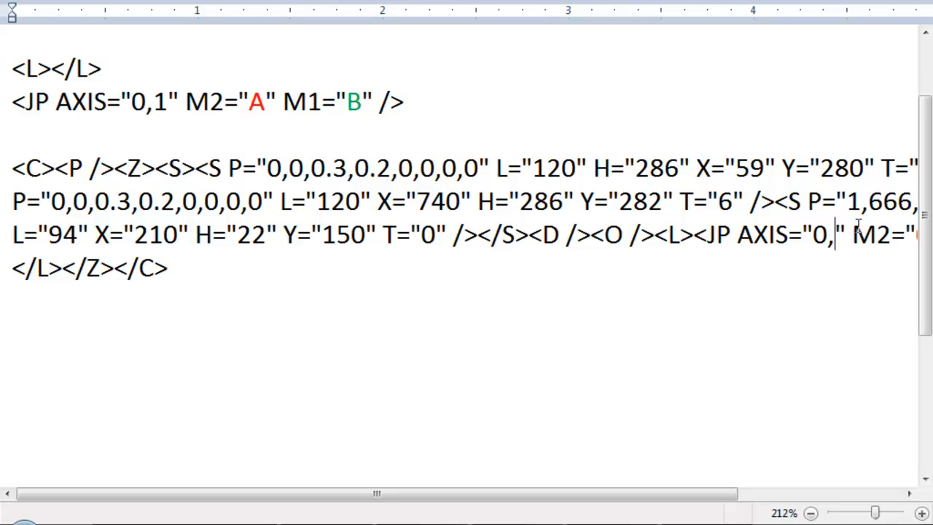
- Change the JP joint to AXIS="1,0" and copy the whole map code
type("1")
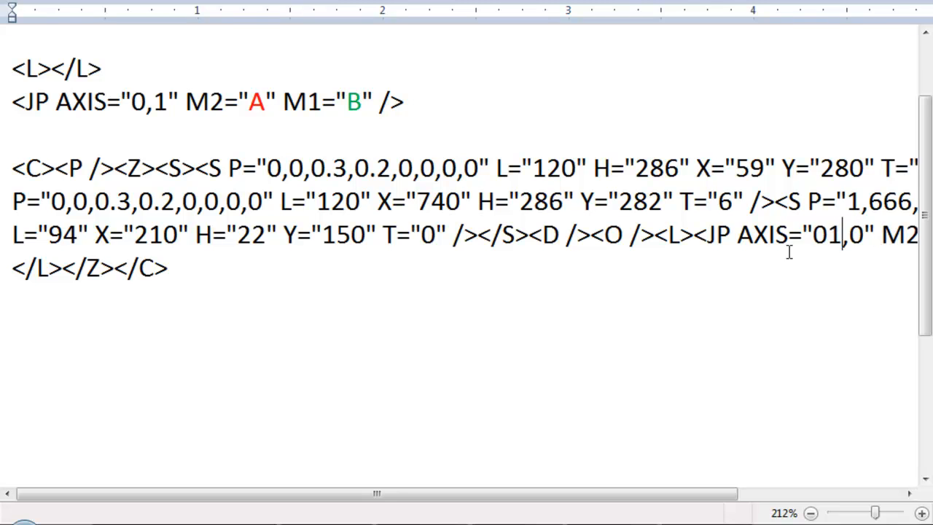
key("Backspace")
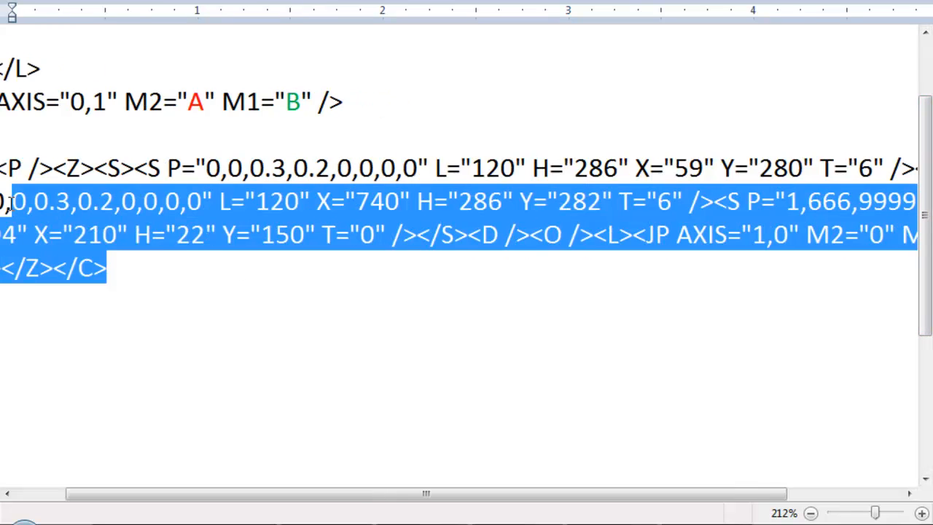
scroll("left", 3)
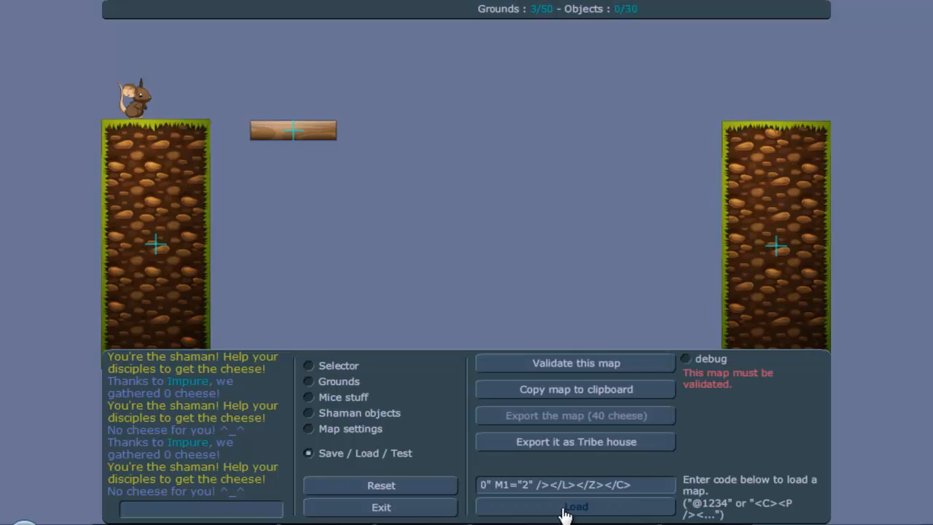
- Load the edited code, test-run the horizontally sliding platform, and return to editing
left_click(309, 397)
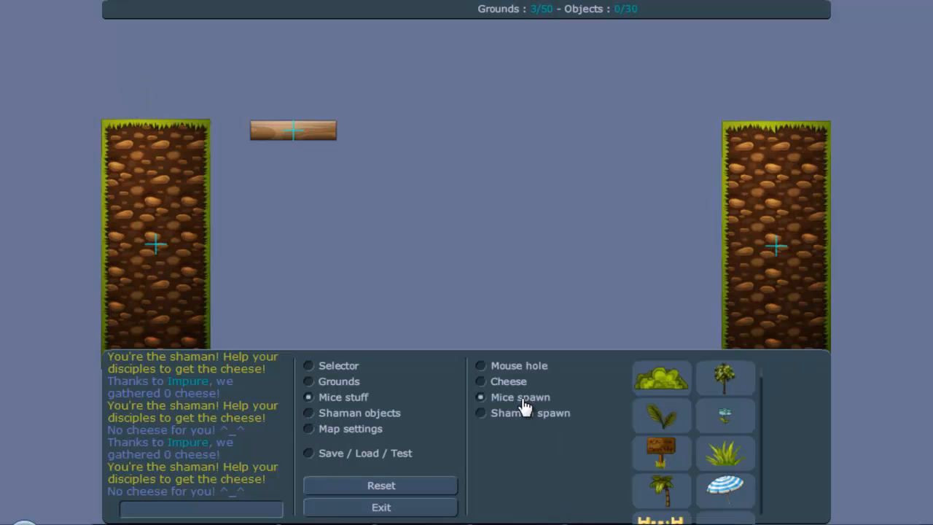
left_click(310, 452)
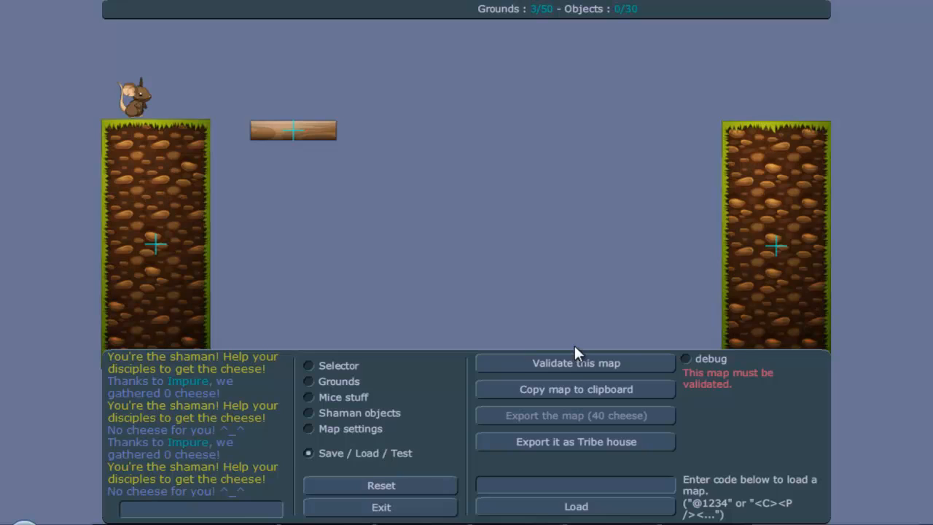
left_click(574, 362)
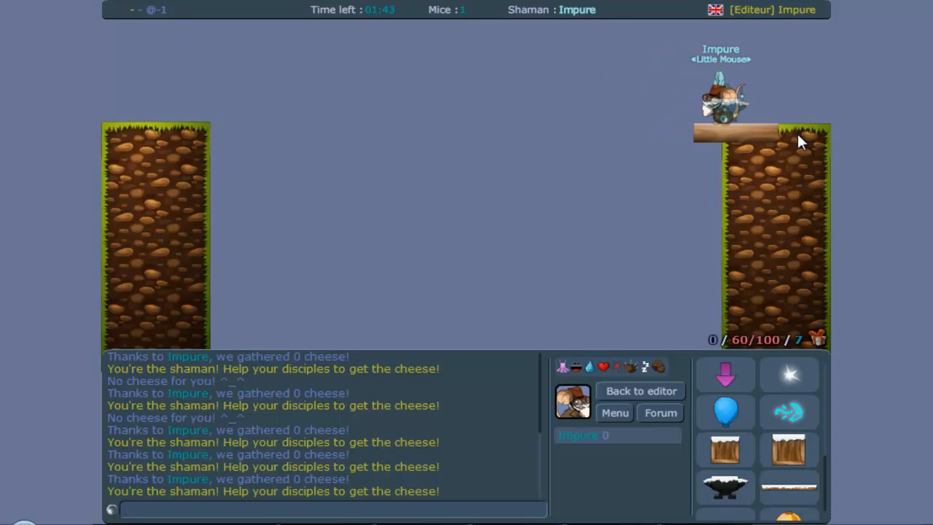
left_click(642, 391)
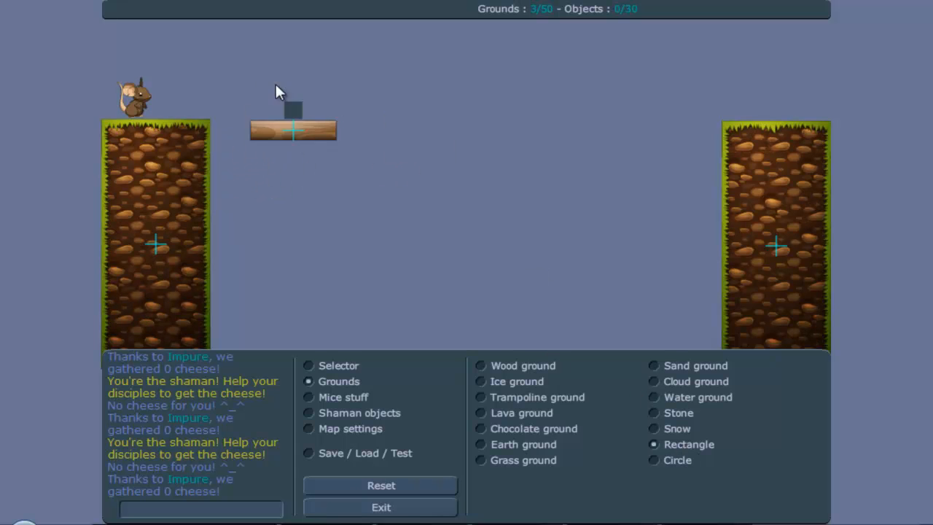
- Place a 10×10 white (ffffff) rectangle ground with mass 666 and copy the map to clipboard
left_click(293, 109)
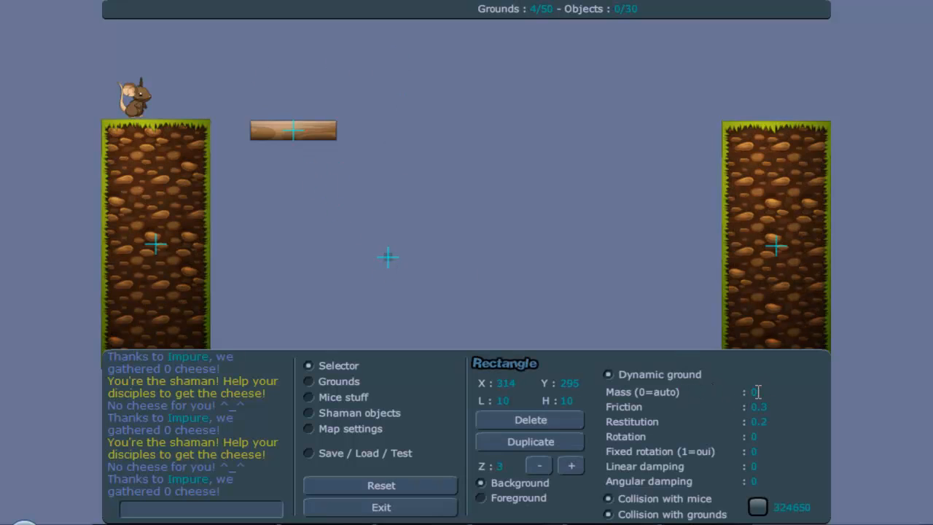
type("666")
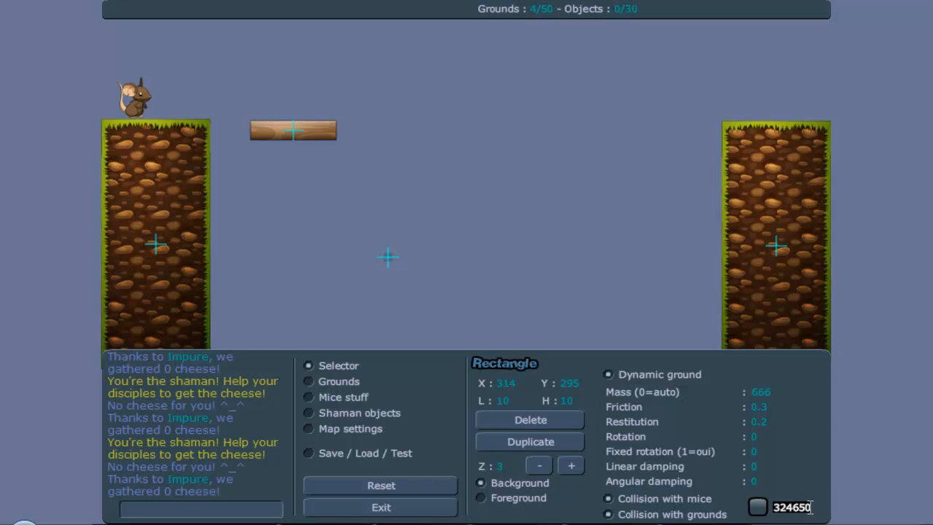
mouse_move(649, 511)
type("ffffff")
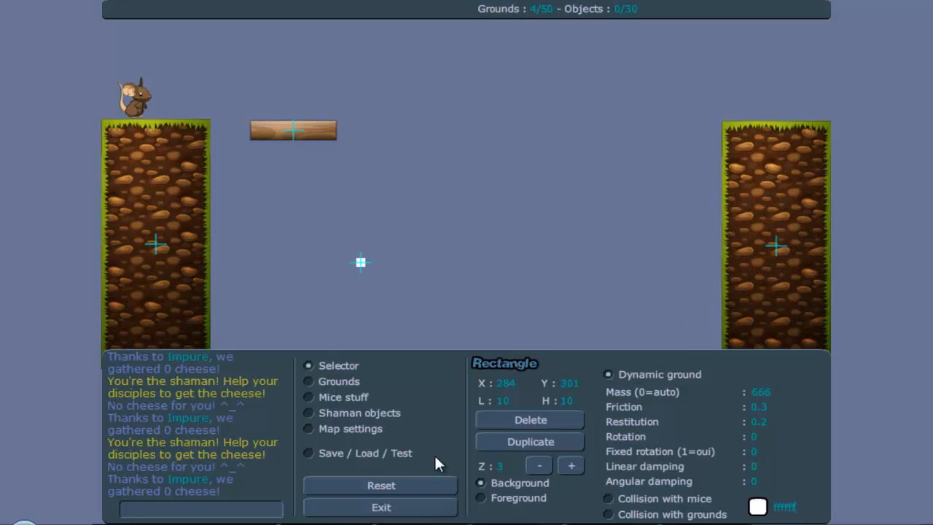
left_click(309, 452)
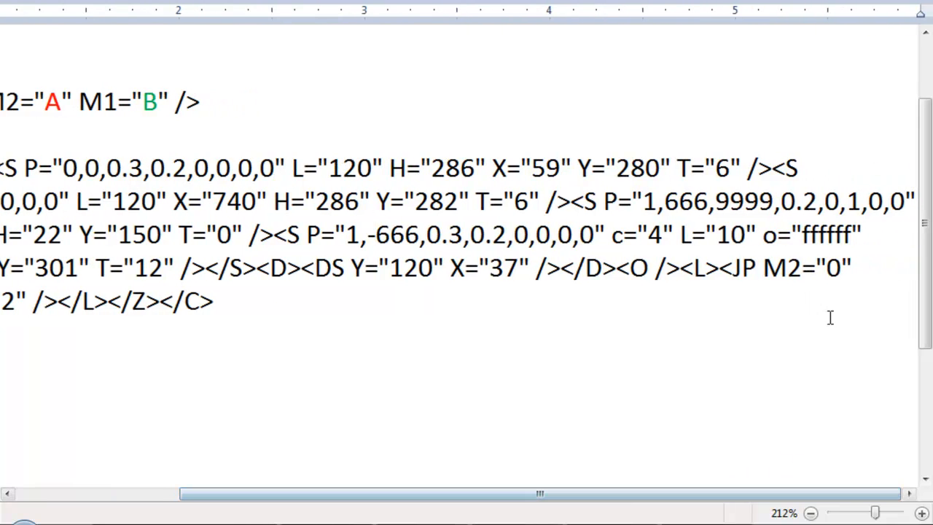
- Copy the map code from Word and load it into the editor, giving four grounds
double_click(826, 234)
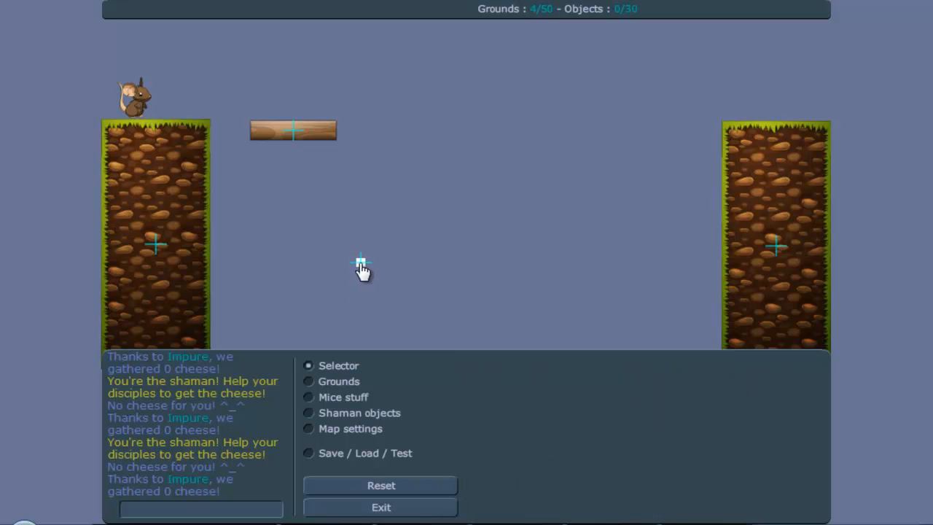
- Select the small helper square to view its dynamic ground properties (mass 666), then copy the map code to Word
left_click(362, 262)
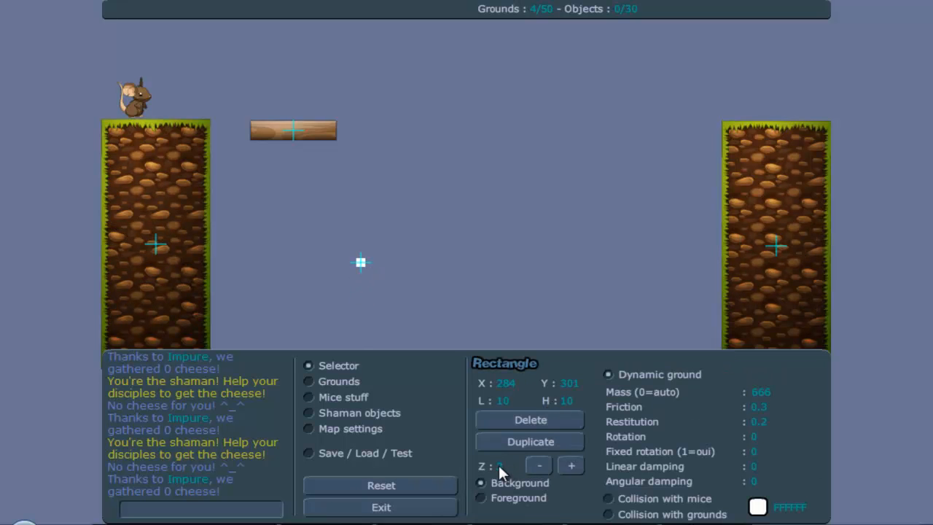
left_click(571, 465)
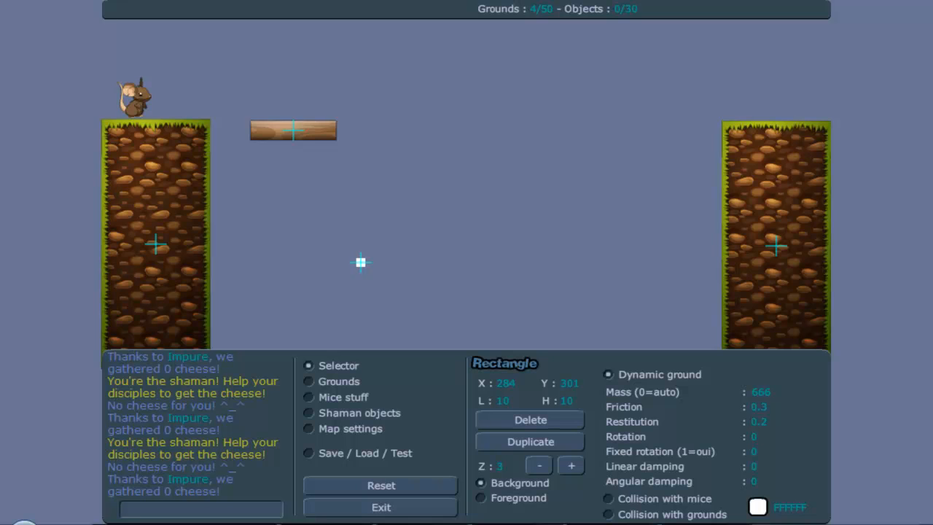
left_click(291, 131)
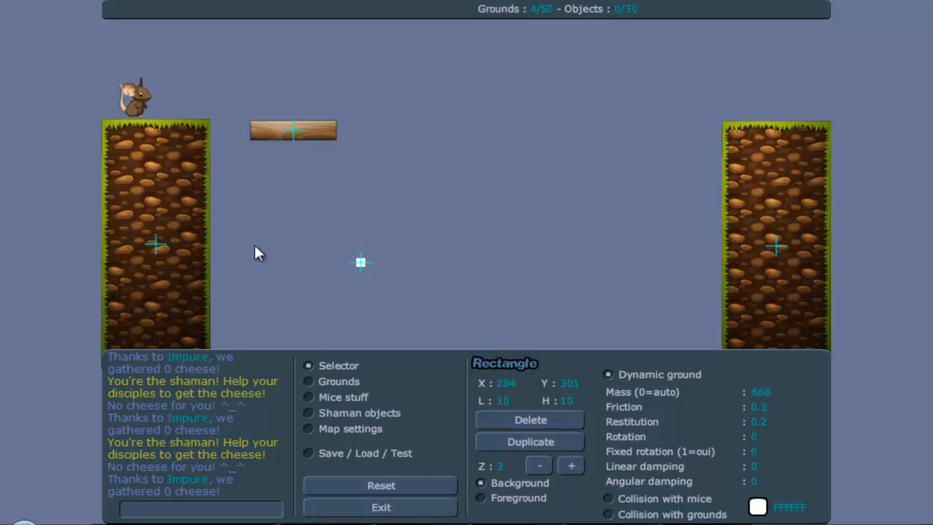
mouse_move(337, 247)
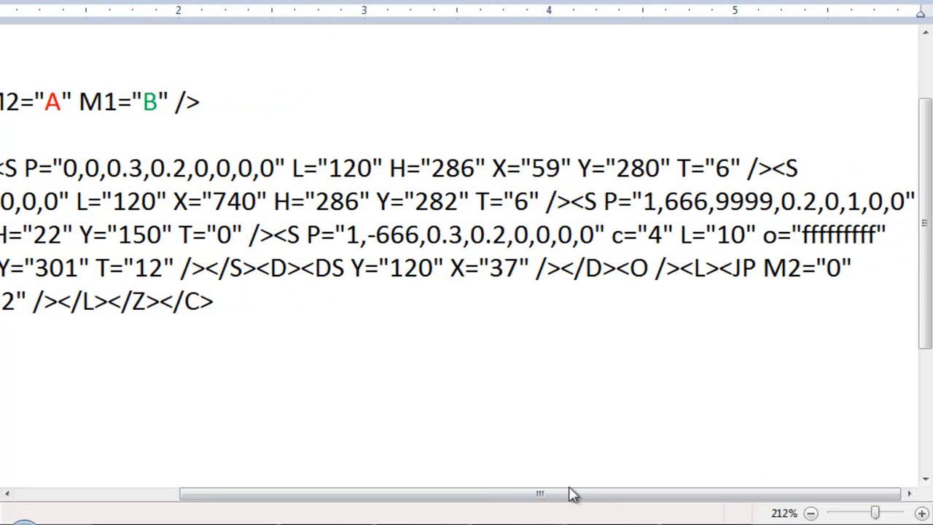
- Edit the helper ground's color code to 'ffffffff' in Word and load the code so the square becomes invisible
type("3")
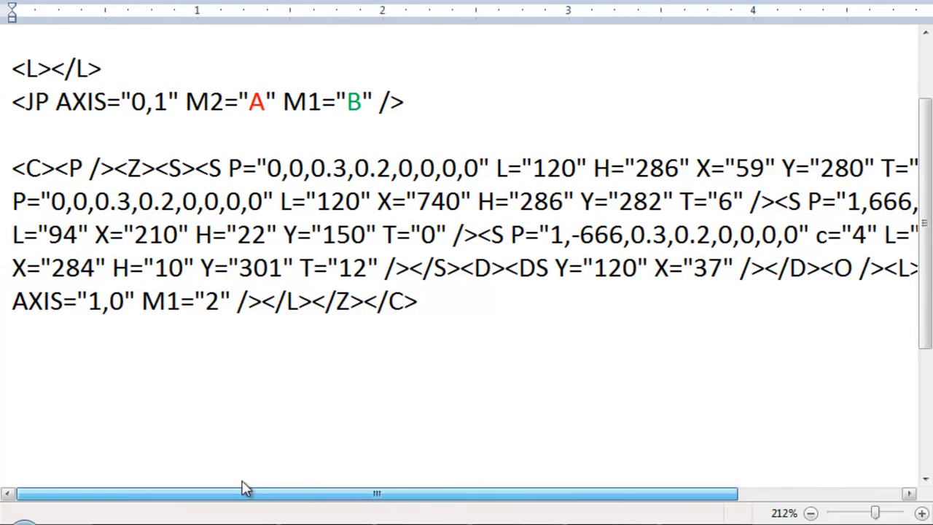
left_click_drag(12, 166, 417, 300)
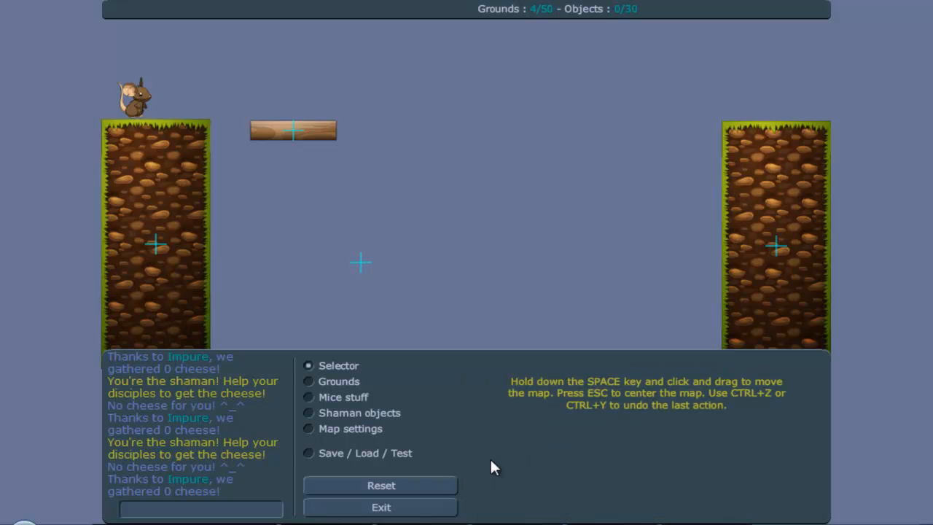
mouse_move(365, 273)
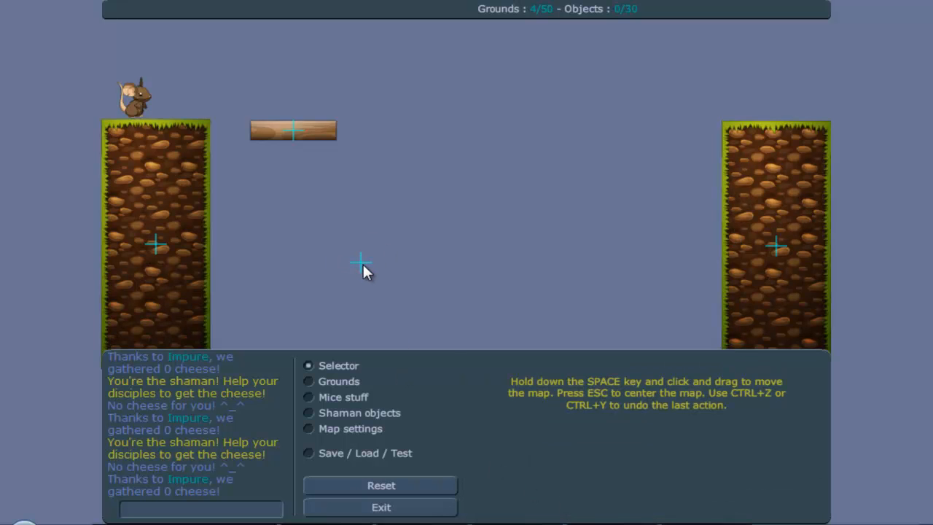